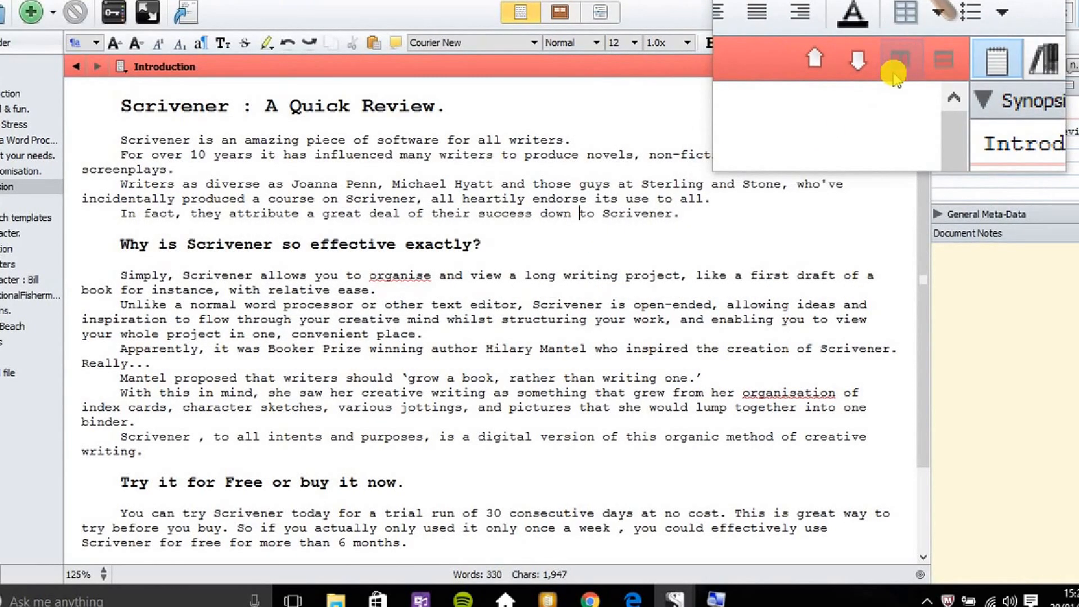
mouse_move(895, 58)
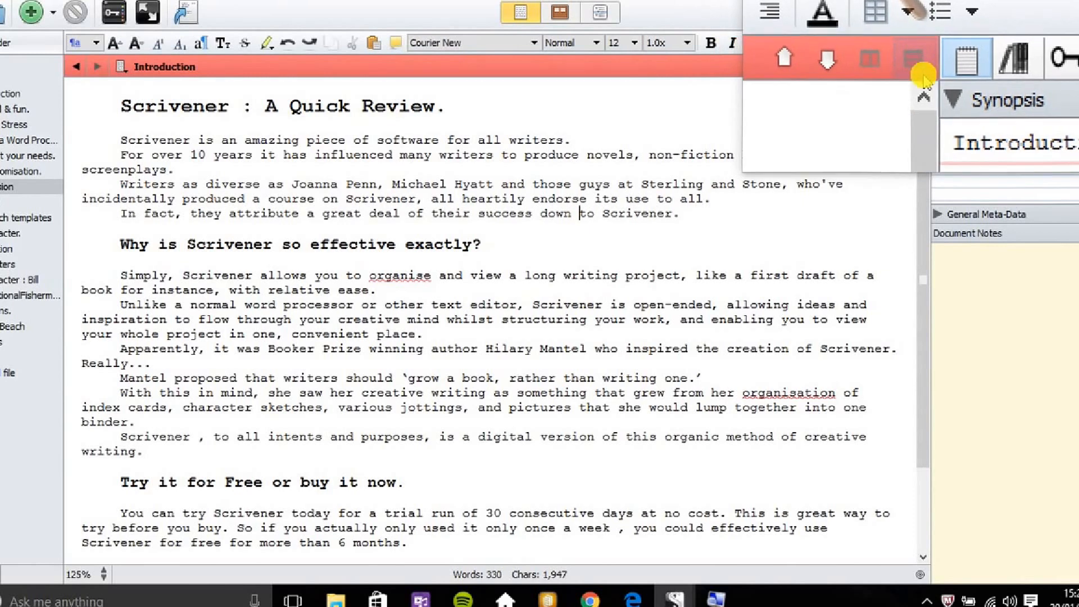
mouse_move(915, 63)
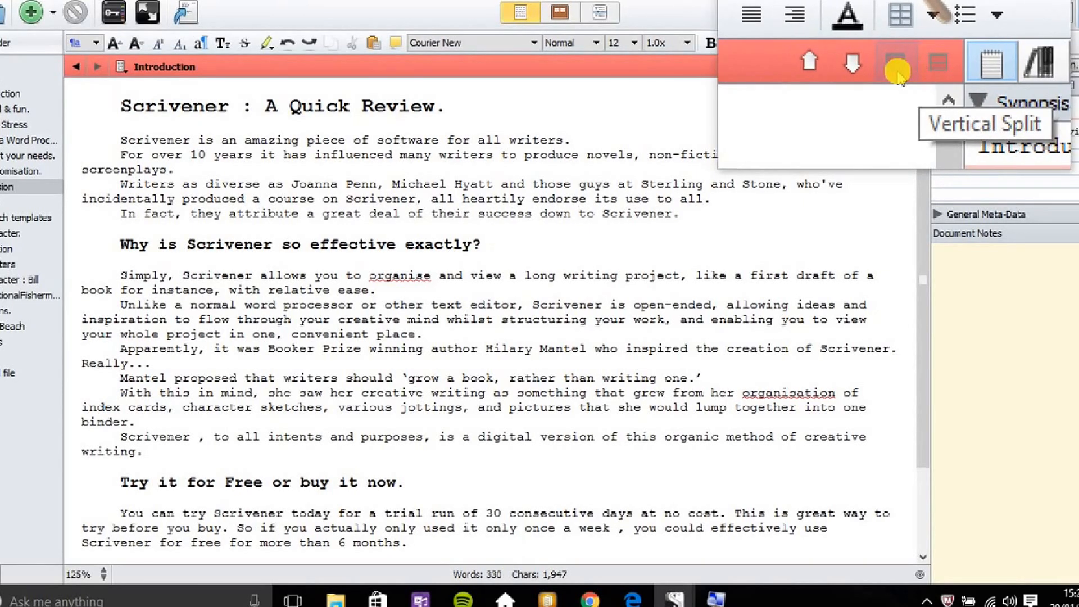
Split the editor vertically so Introduction and Conclusion sit in side-by-side panes
click(894, 62)
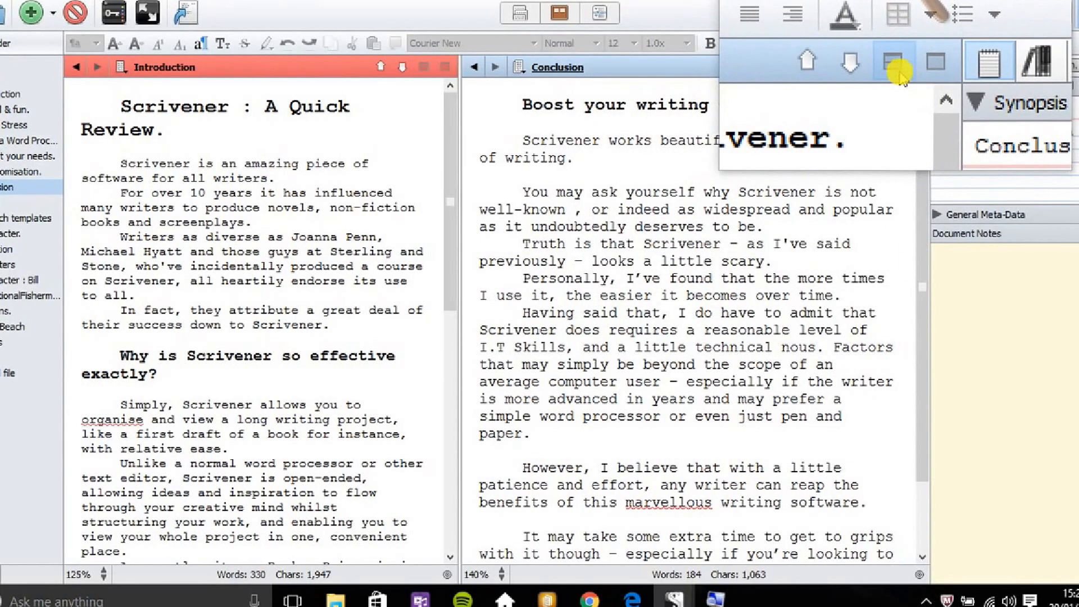
mouse_move(898, 62)
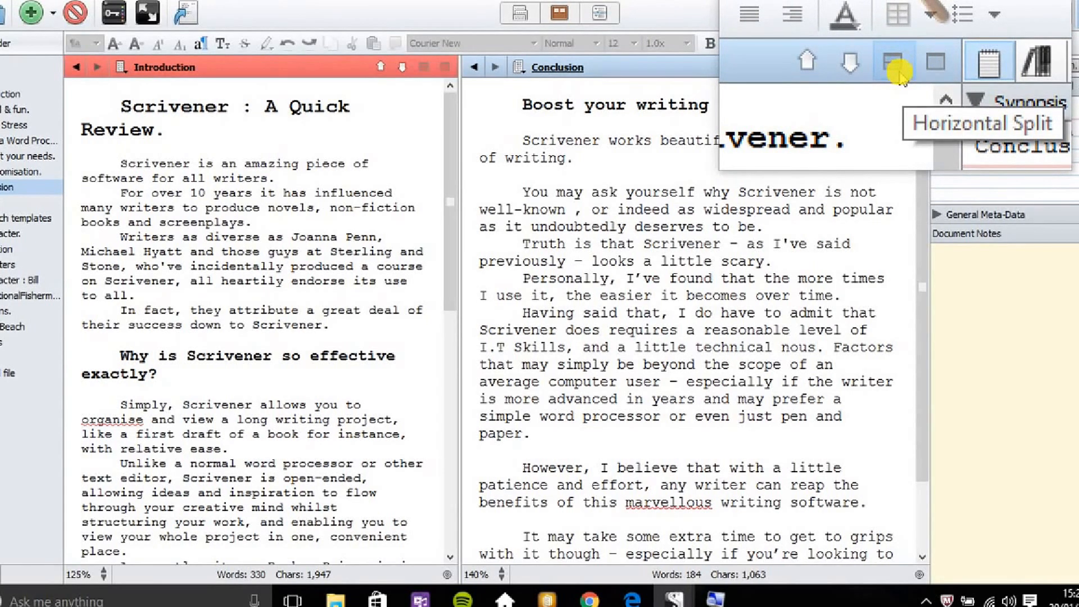
Switch to a horizontal split, stacking Introduction above Conclusion
click(895, 61)
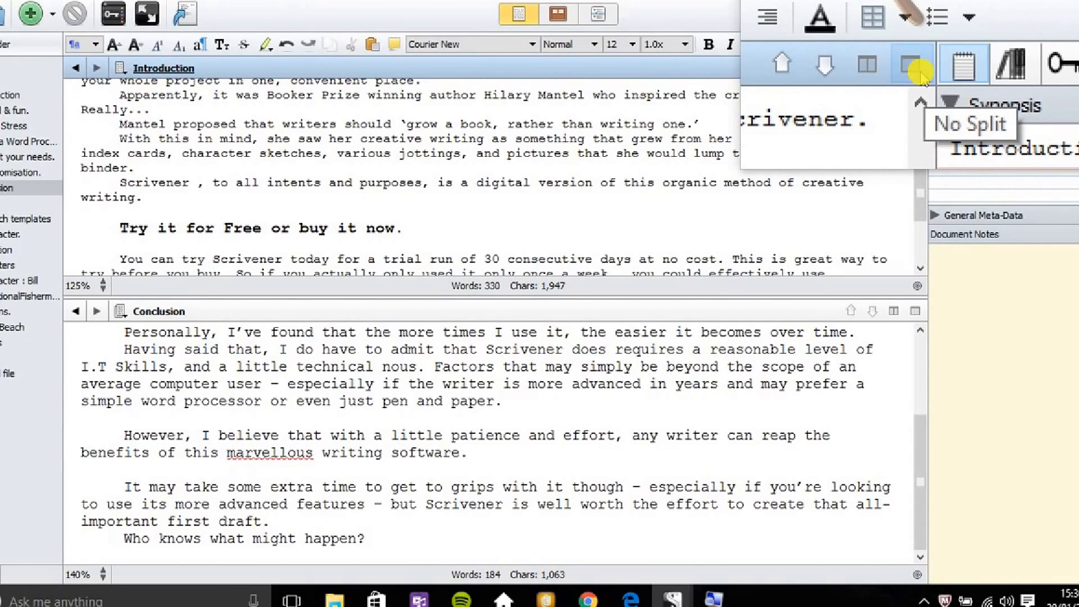
Remove the split so Introduction alone fills the editor, then read further down its text
click(911, 63)
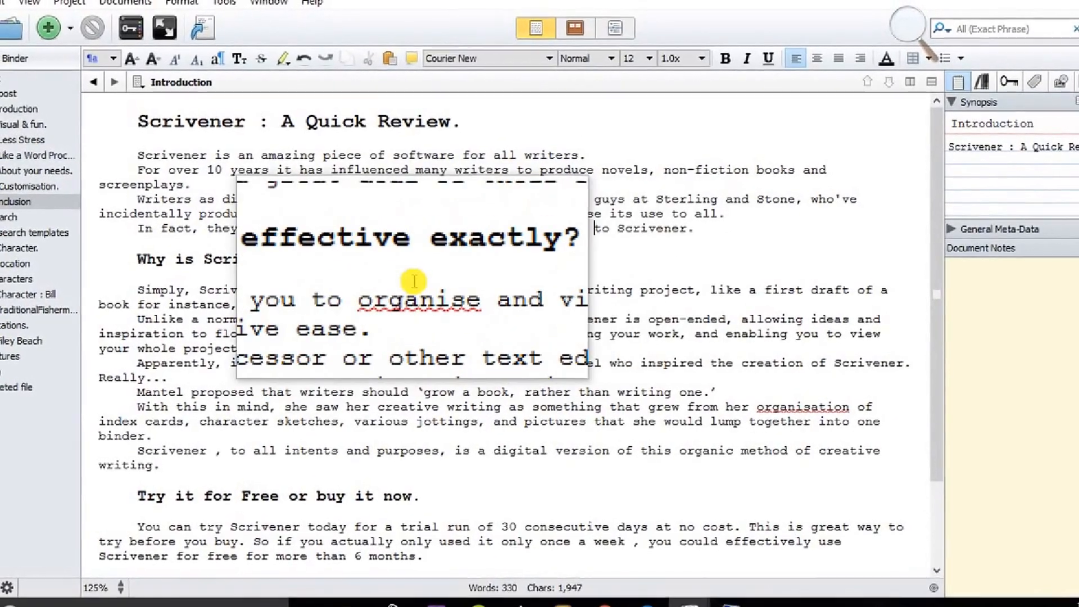
scroll(down, 3)
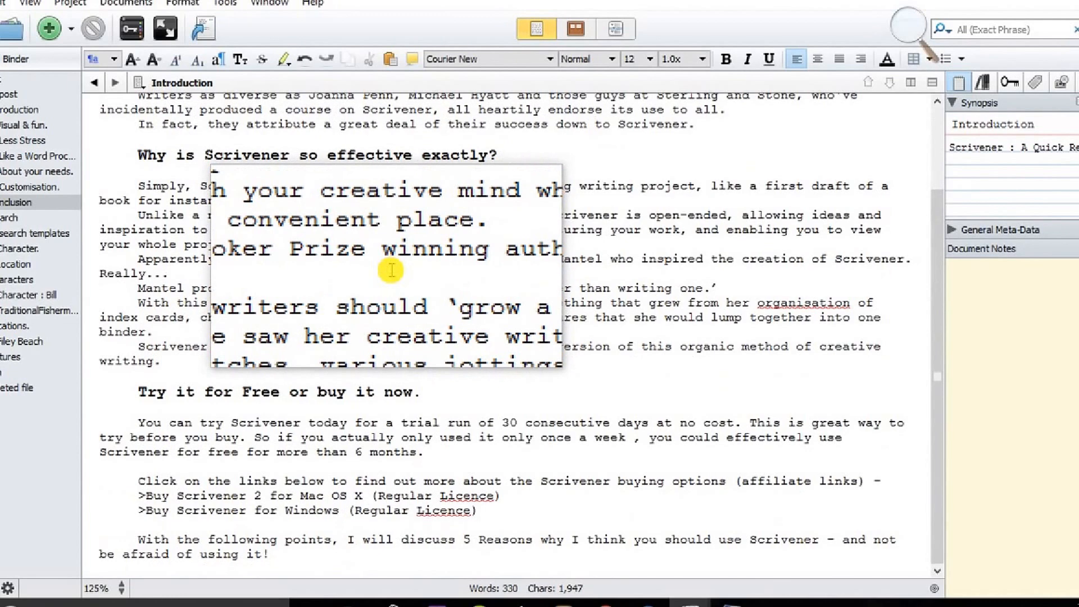